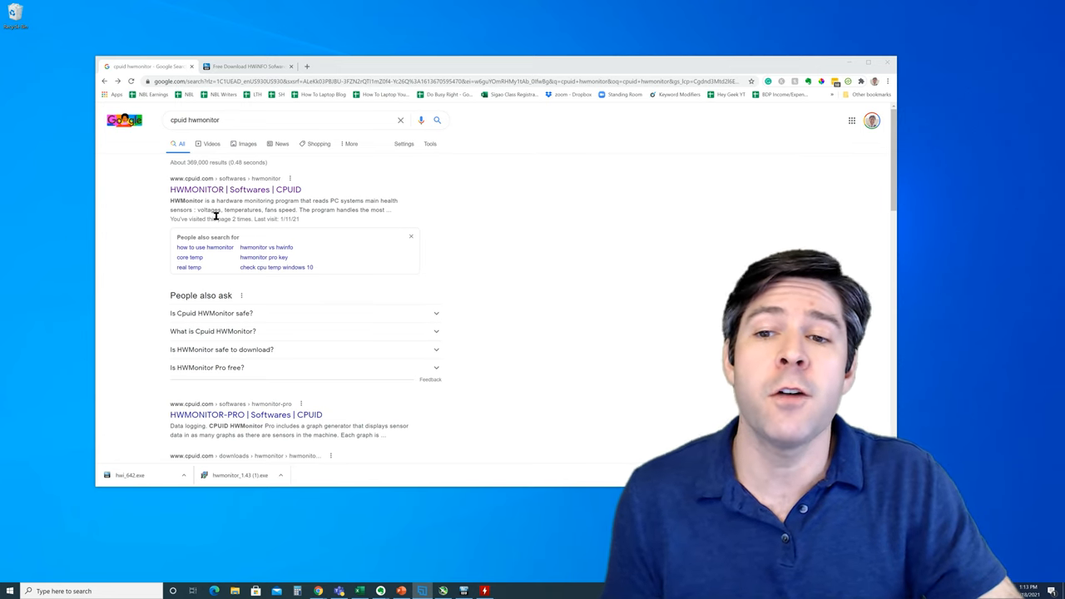
pyautogui.moveTo(236, 189)
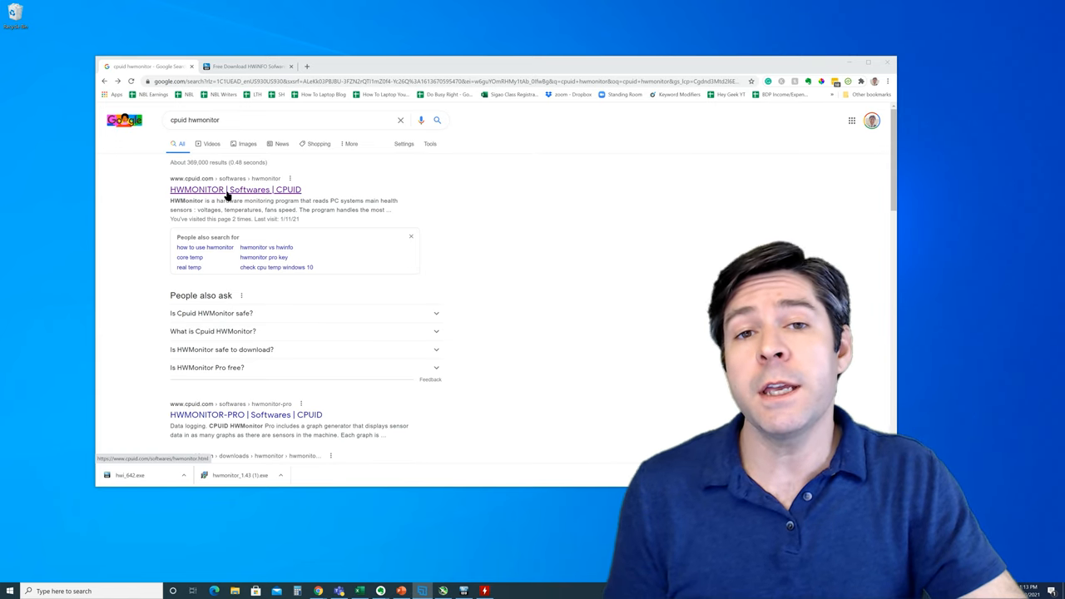
# Reach the HWMonitor product page from the CPUID search result and scroll to its Classic Versions downloads.
pyautogui.click(237, 189)
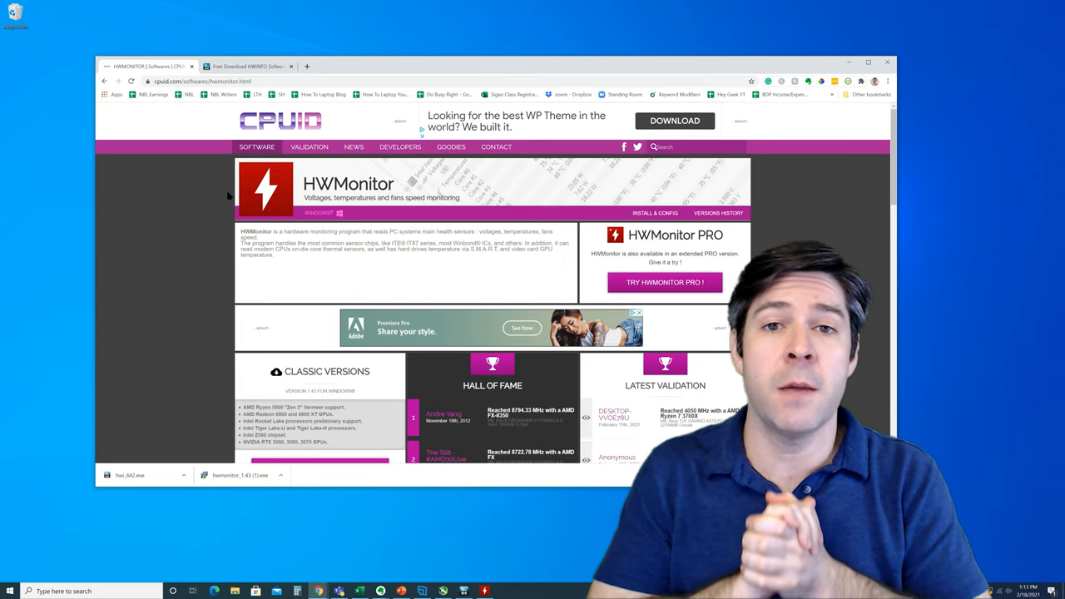
pyautogui.scroll(-3)
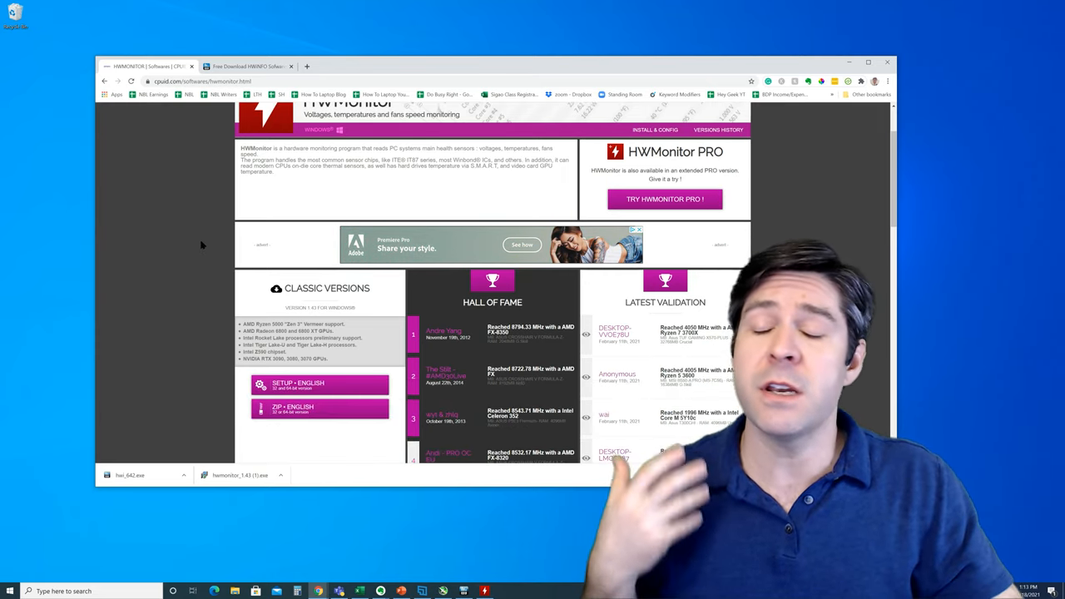
pyautogui.scroll(-3)
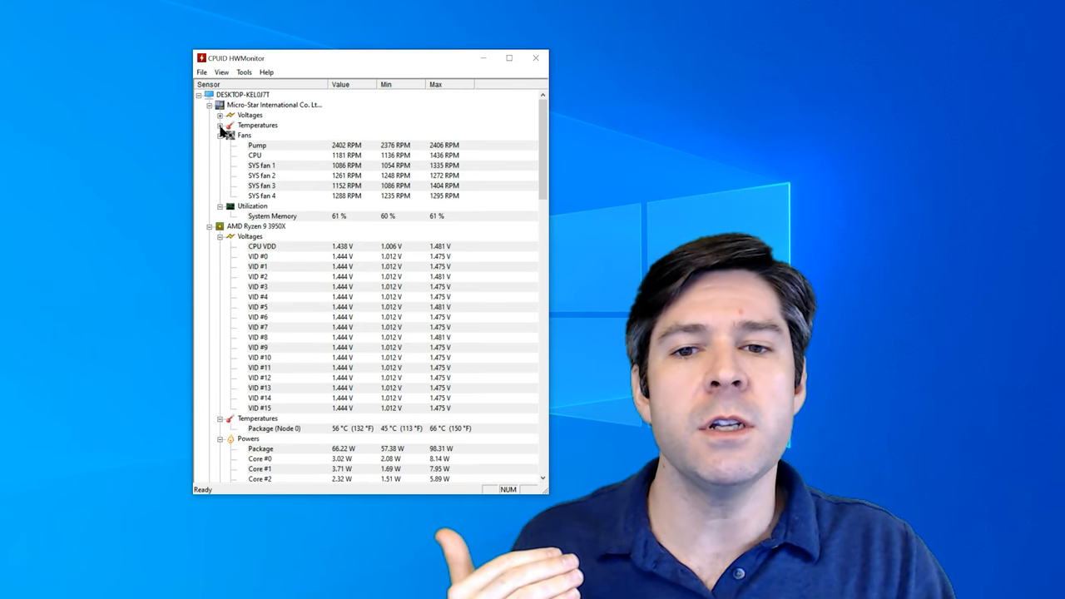
# Collapse the AMD Ryzen 9 5950X group so the Radeon RX 6800 XT temperature entries show.
pyautogui.click(220, 135)
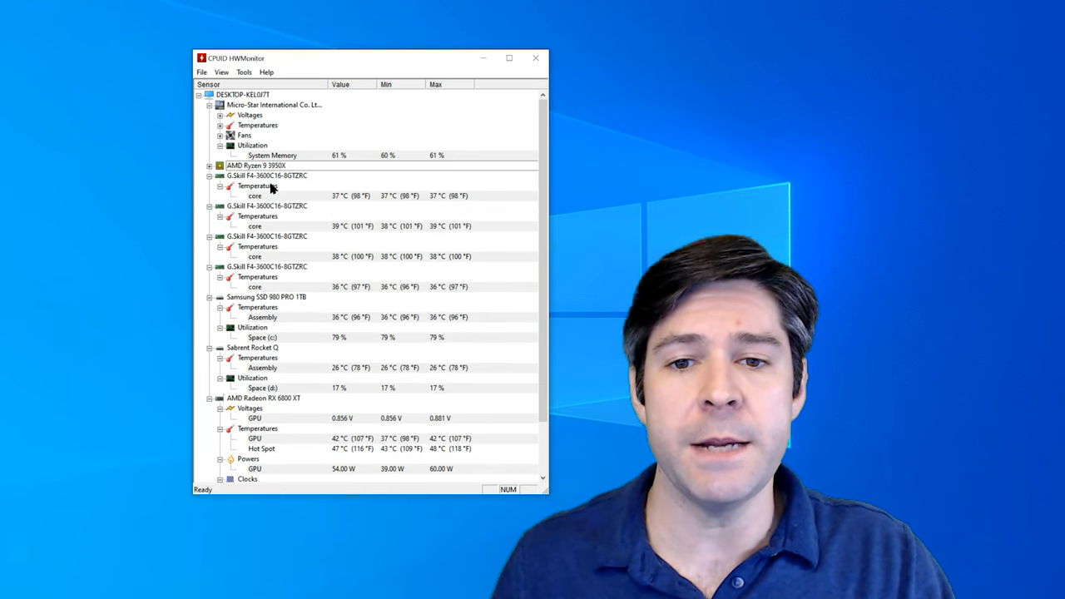
pyautogui.scroll(-3)
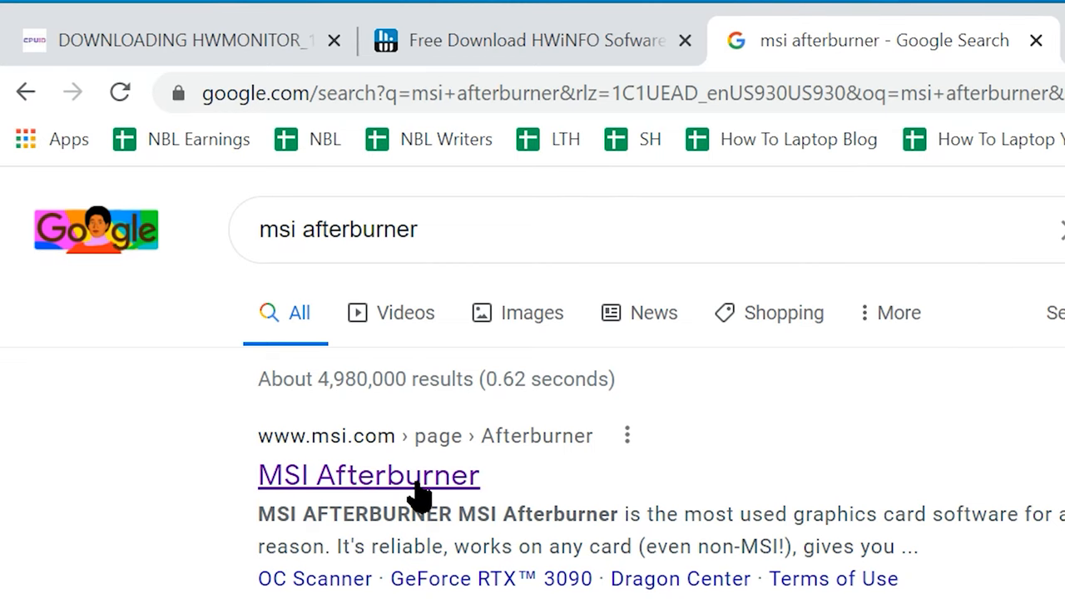
# Reach MSI's Afterburner page from the results and start the Afterburner installer download.
pyautogui.click(368, 474)
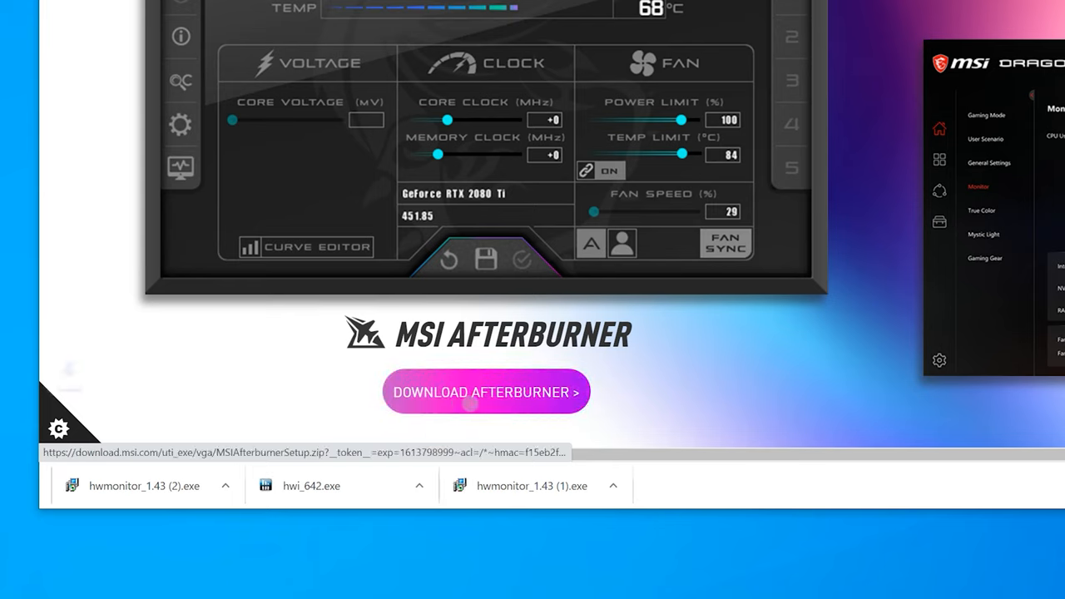
pyautogui.click(486, 392)
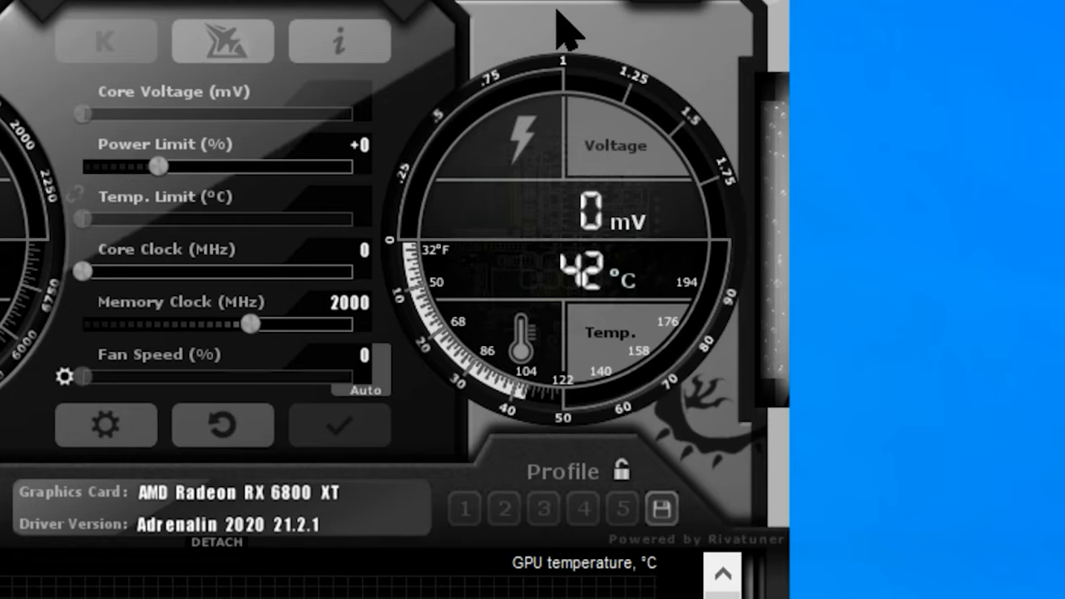
pyautogui.moveTo(583, 25)
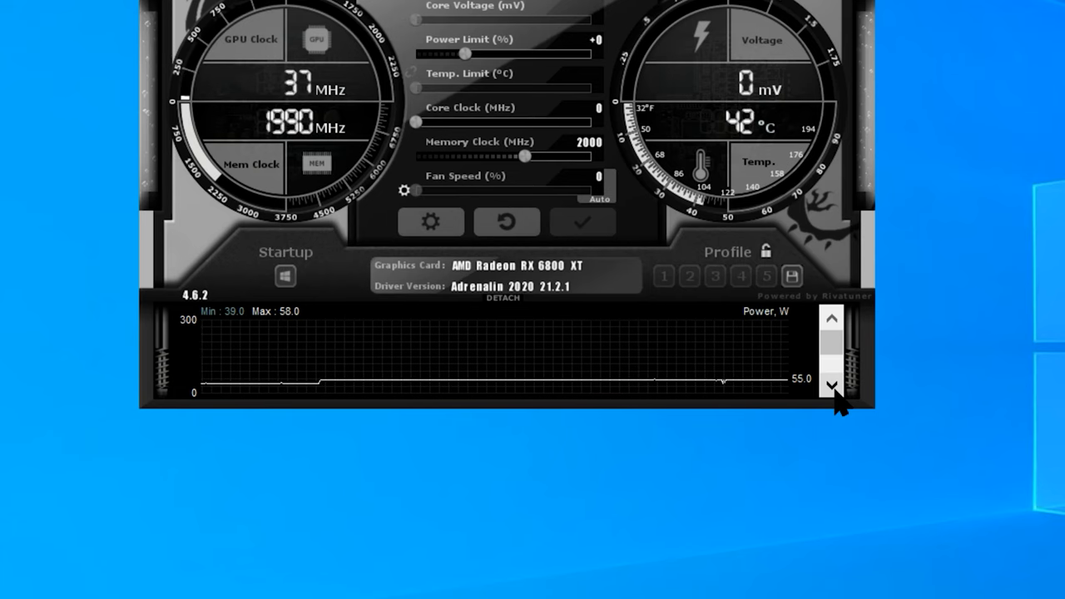
# Switch the monitoring graph to GPU temperature (around 42 °C) and move the window left.
pyautogui.click(832, 319)
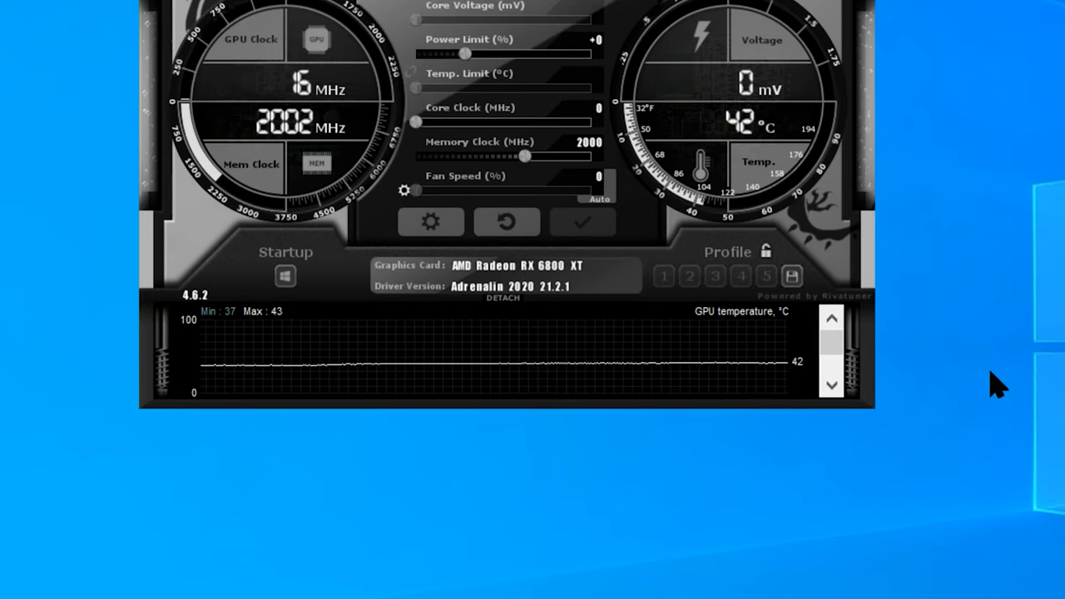
pyautogui.moveTo(990, 226)
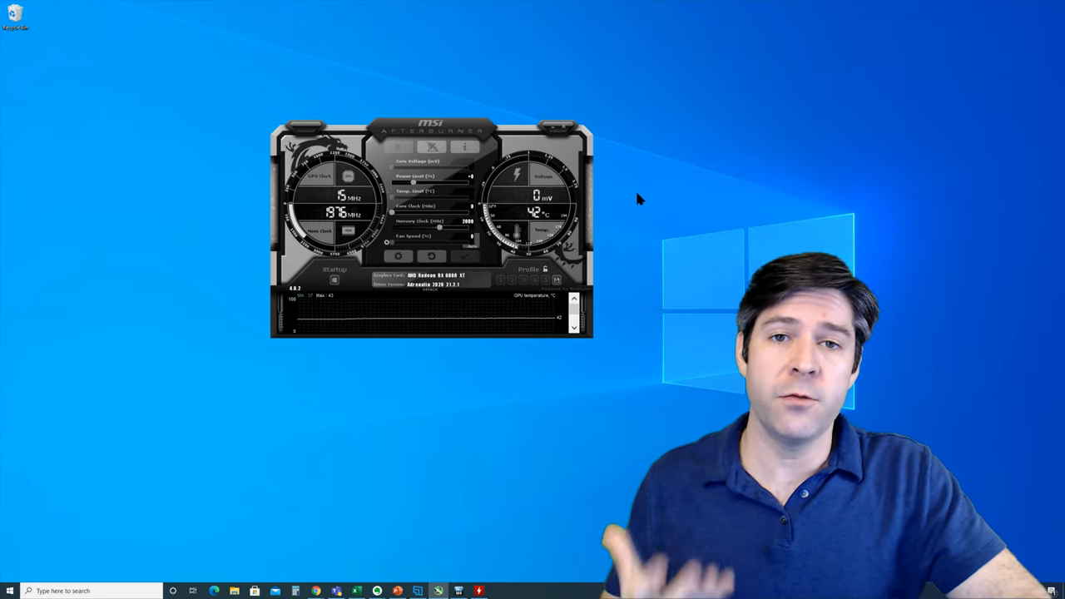
pyautogui.moveTo(430, 129); pyautogui.dragTo(408, 150)
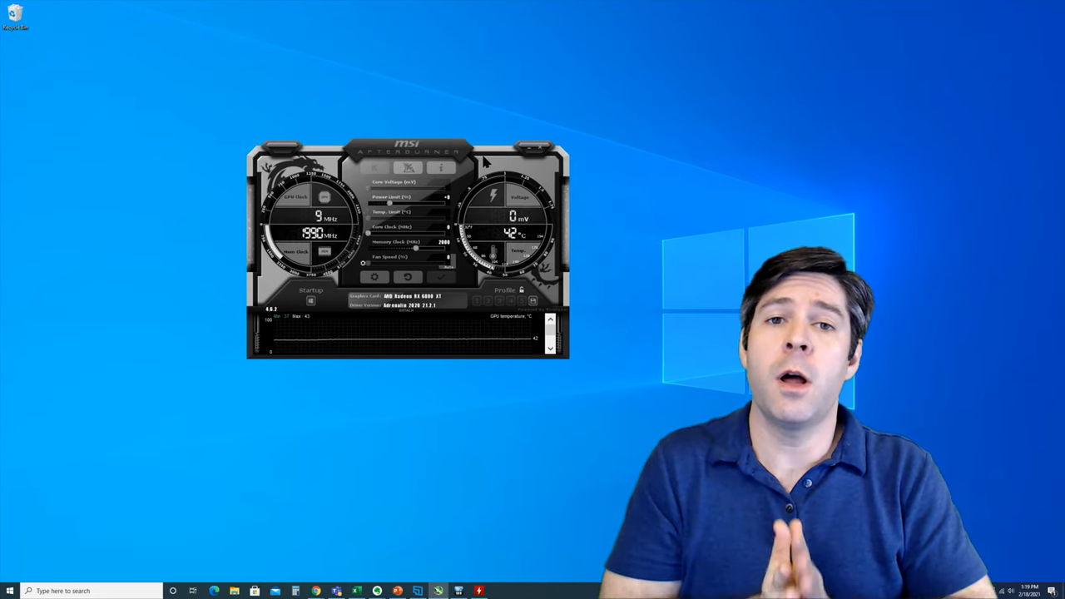